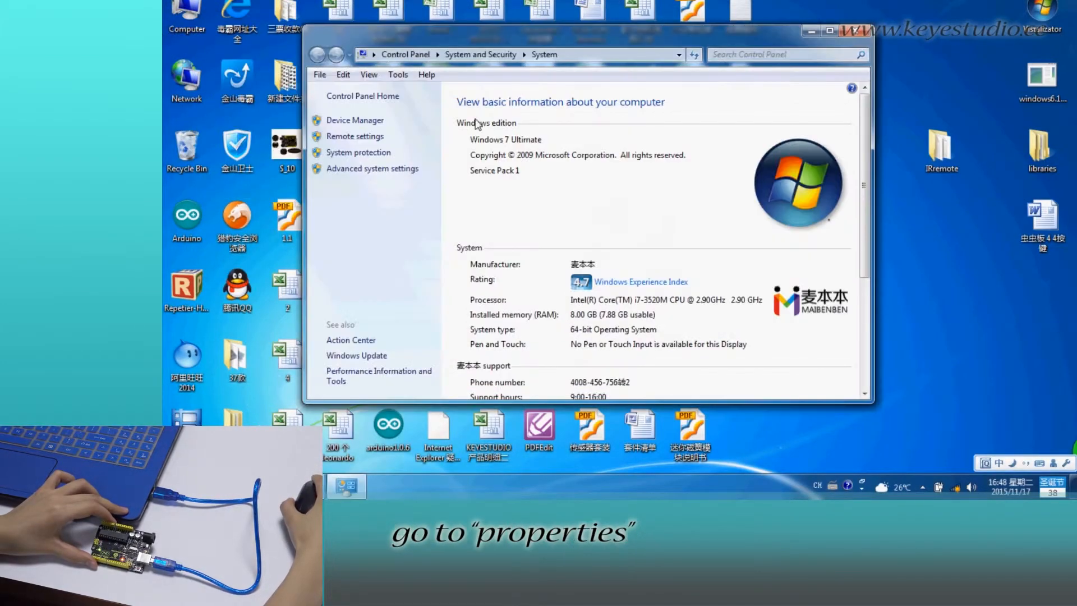
# Open Device Manager from System properties to find the Arduino UNO R3's port (COM6).
pyautogui.click(357, 120)
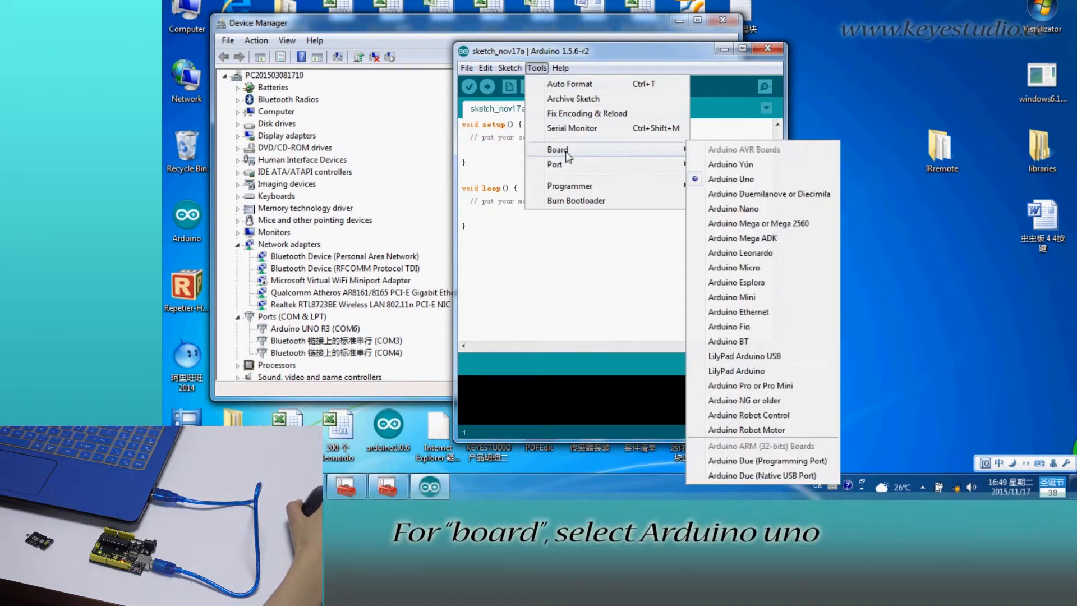
# Select Arduino Uno from the Tools > Board menu.
pyautogui.click(731, 179)
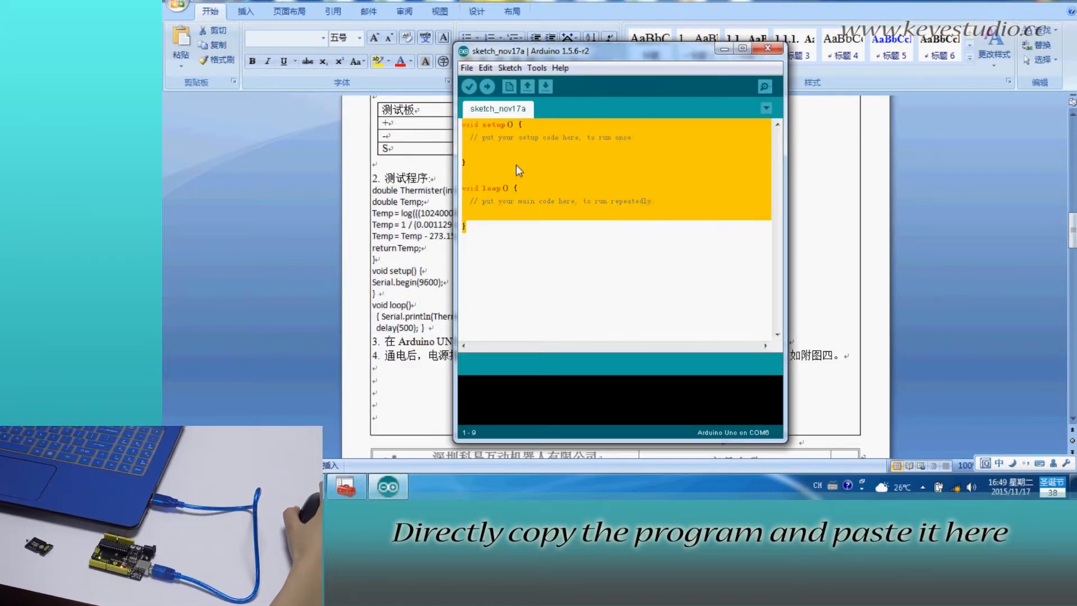
# Paste the copied thermistor program into the sketch editor, replacing the default code.
pyautogui.click(469, 86)
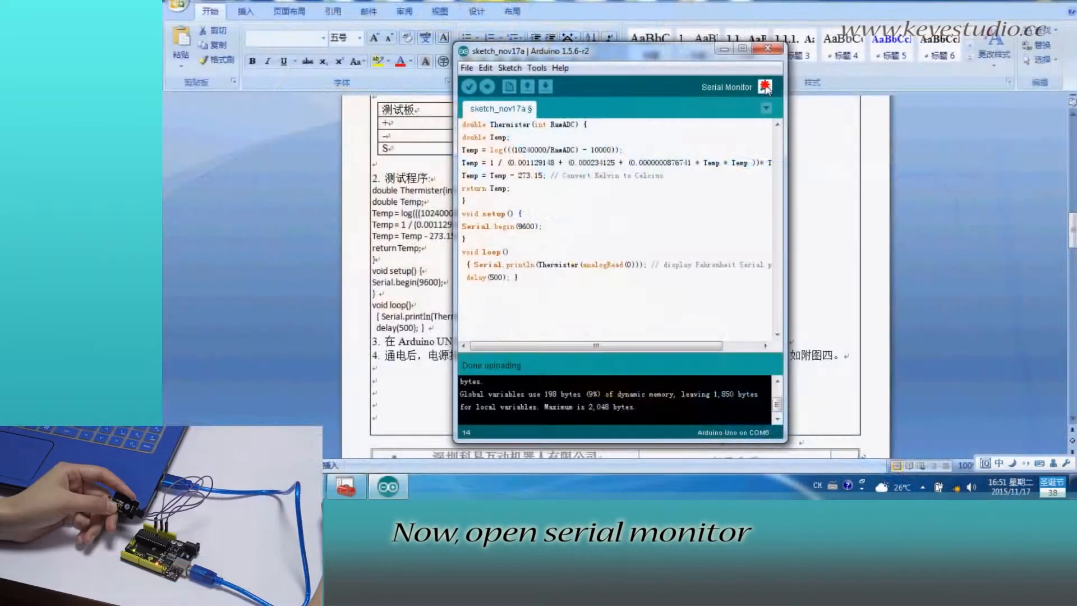
# Open the Serial Monitor and scroll through temperature readings rising from 13.65 to about 14.27.
pyautogui.click(764, 85)
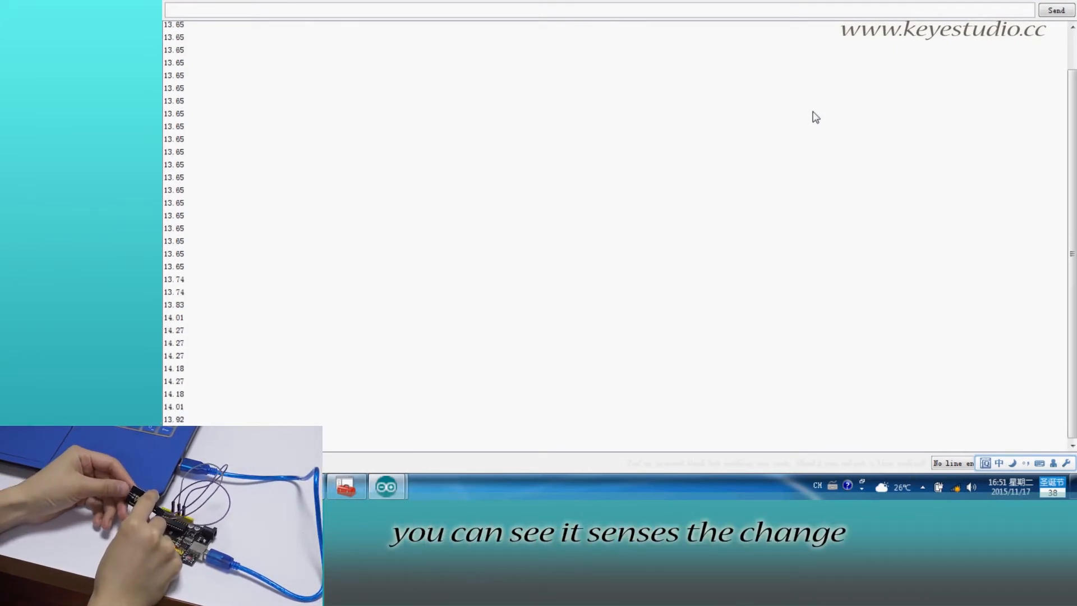
pyautogui.scroll(-3)
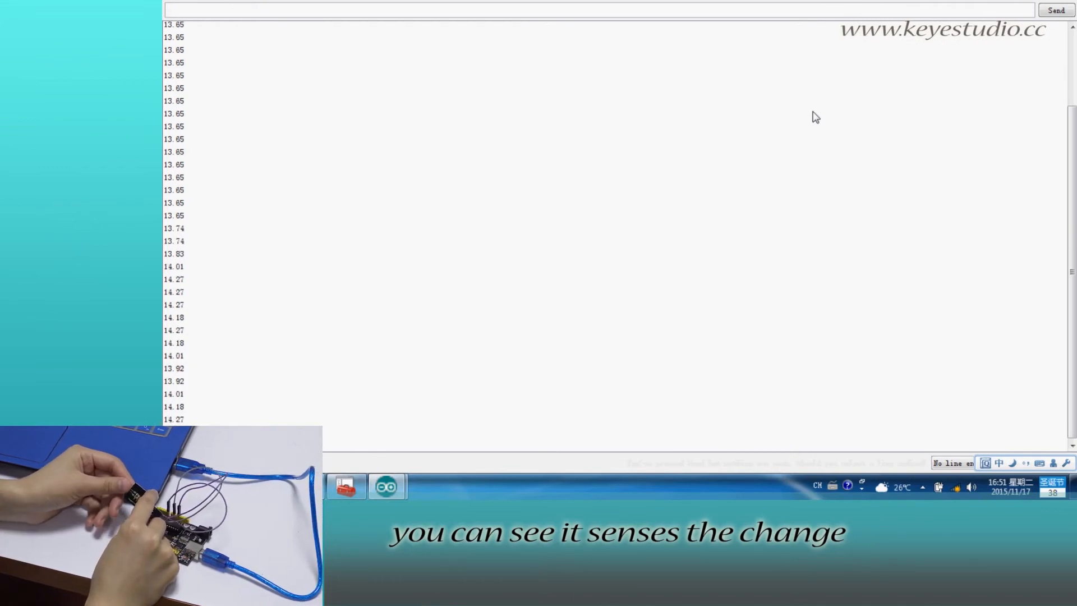